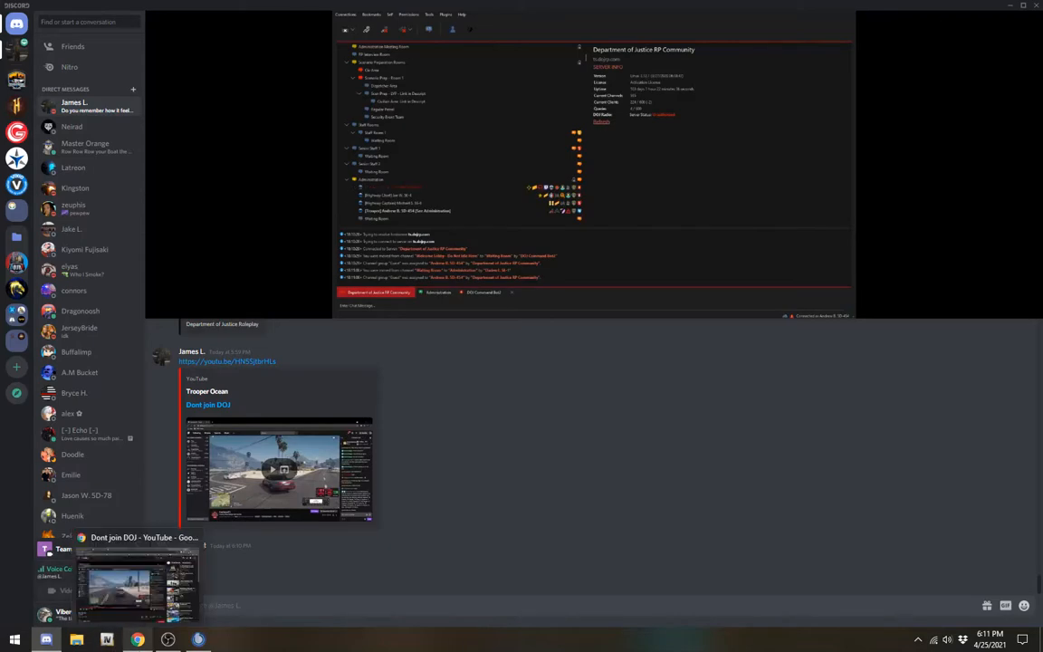
Bring up the open-windows switcher from Discord with Alt+Tab.
key("alt+tab")
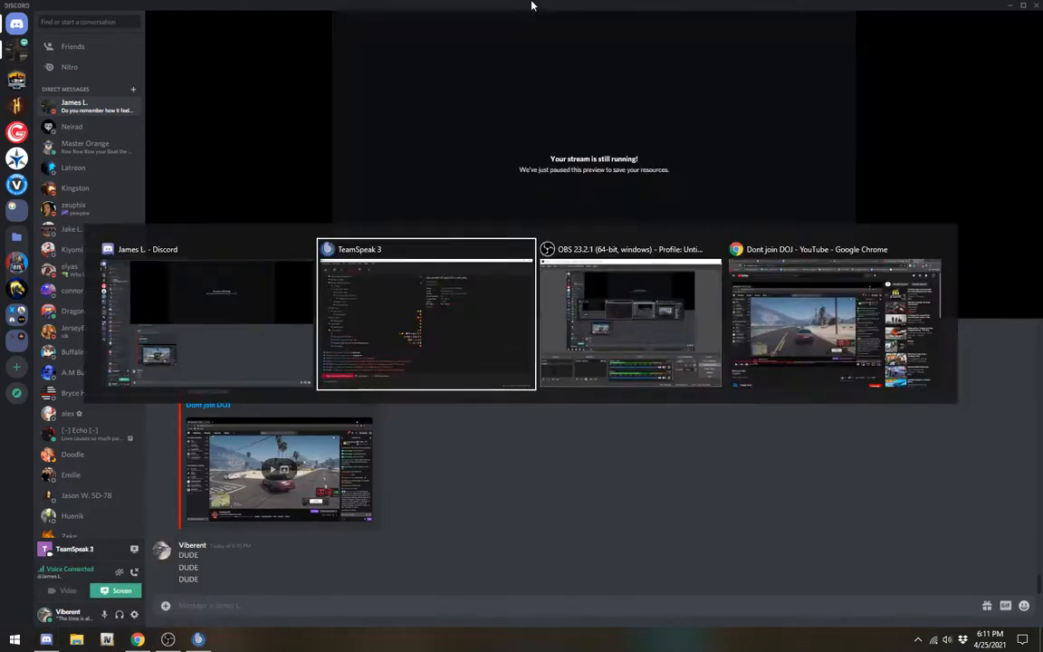
Switch to TeamSpeak 3 and view the Highway Chief's client info under Administration.
left_click(426, 249)
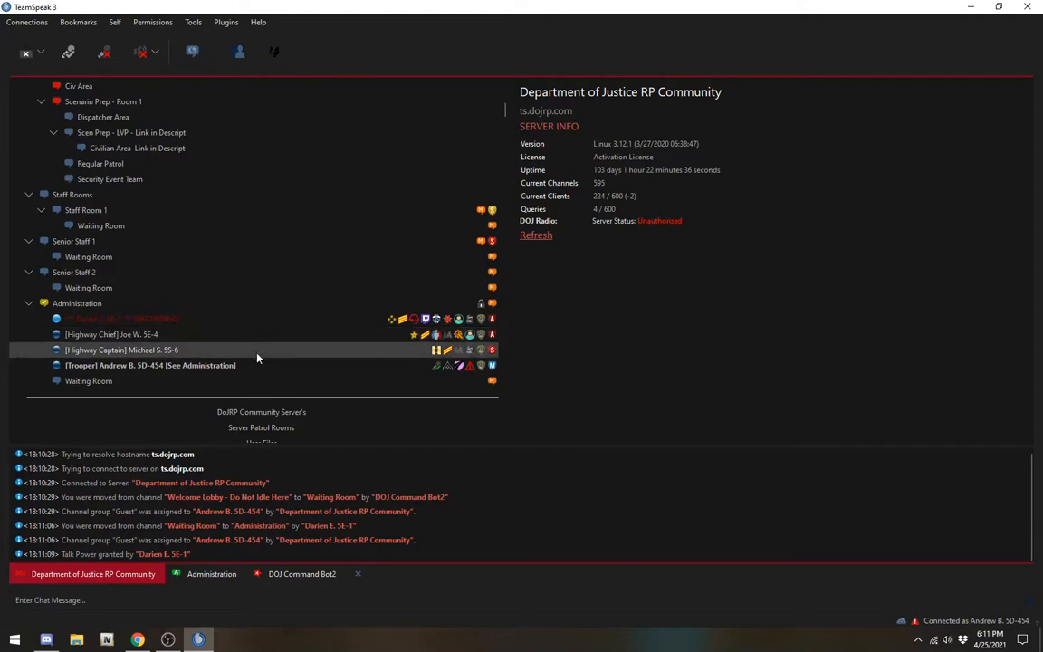
mouse_move(211, 350)
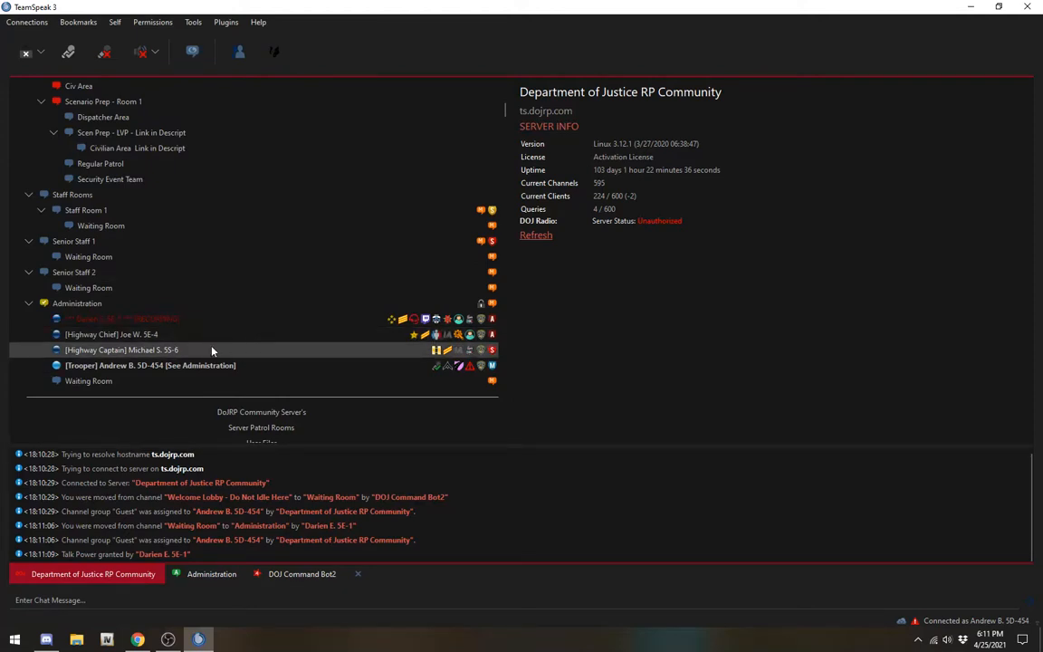
left_click(149, 365)
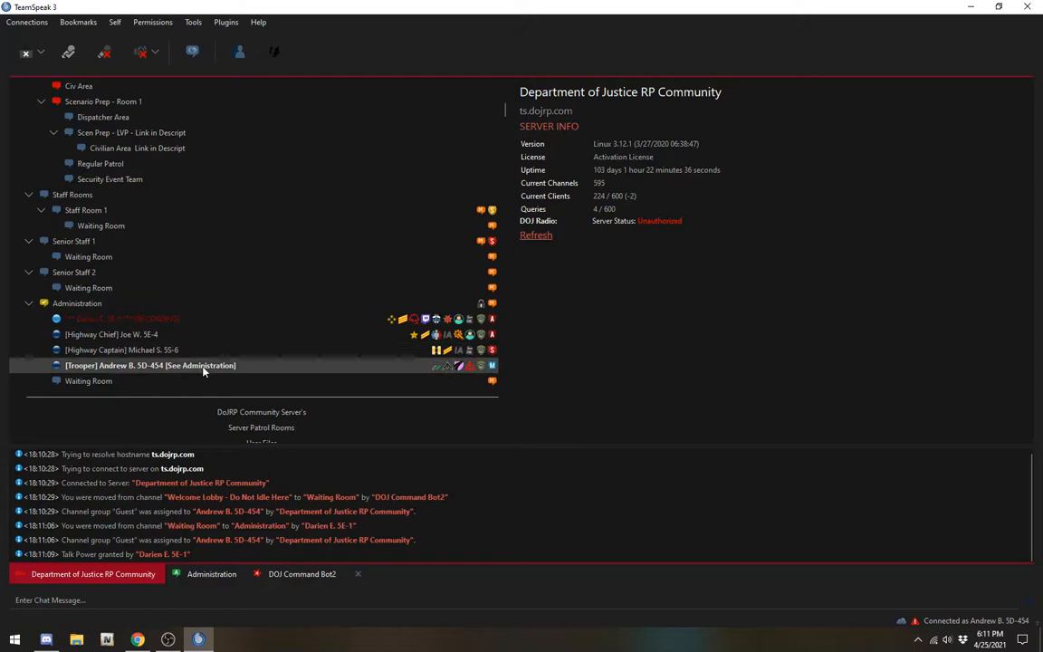
left_click(111, 334)
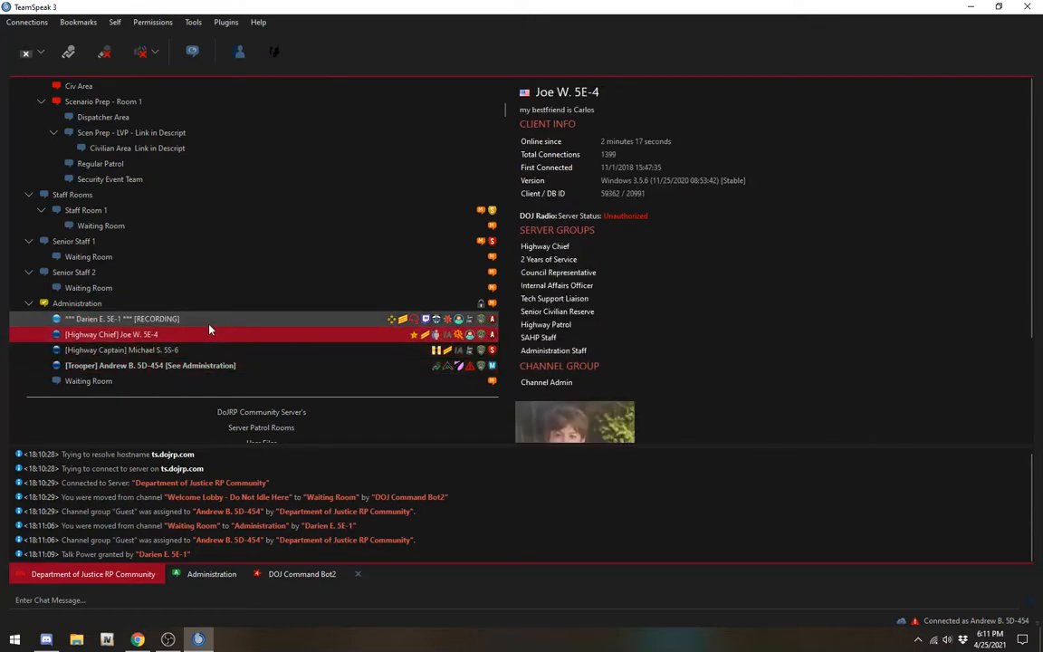
left_click(122, 318)
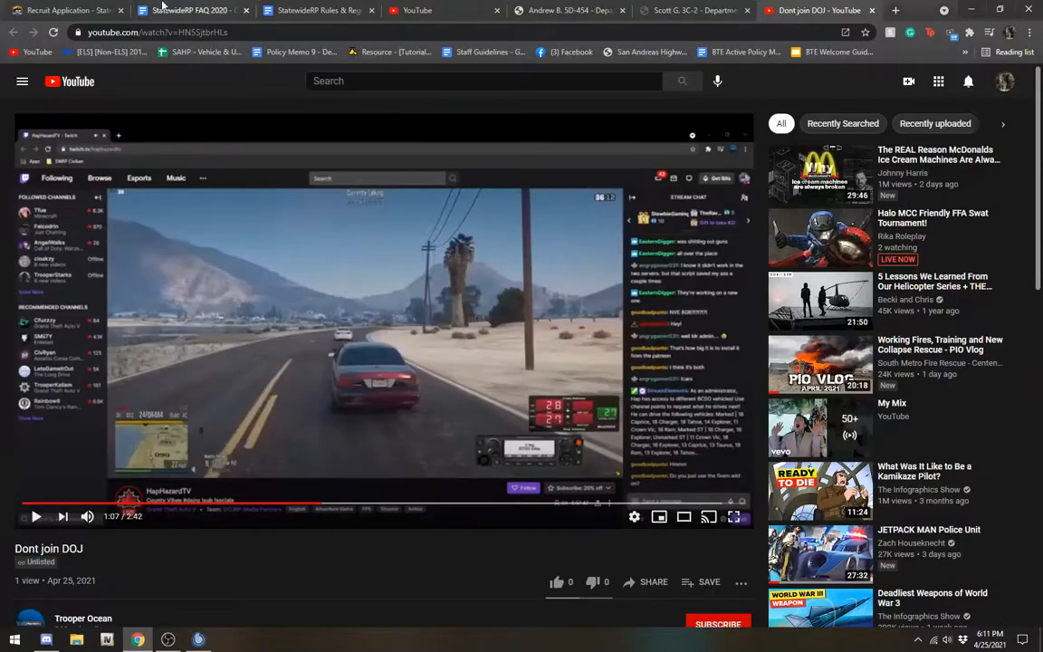
Open the dojrp.com profile tab in Chrome, then select another Administration member.
left_click(566, 10)
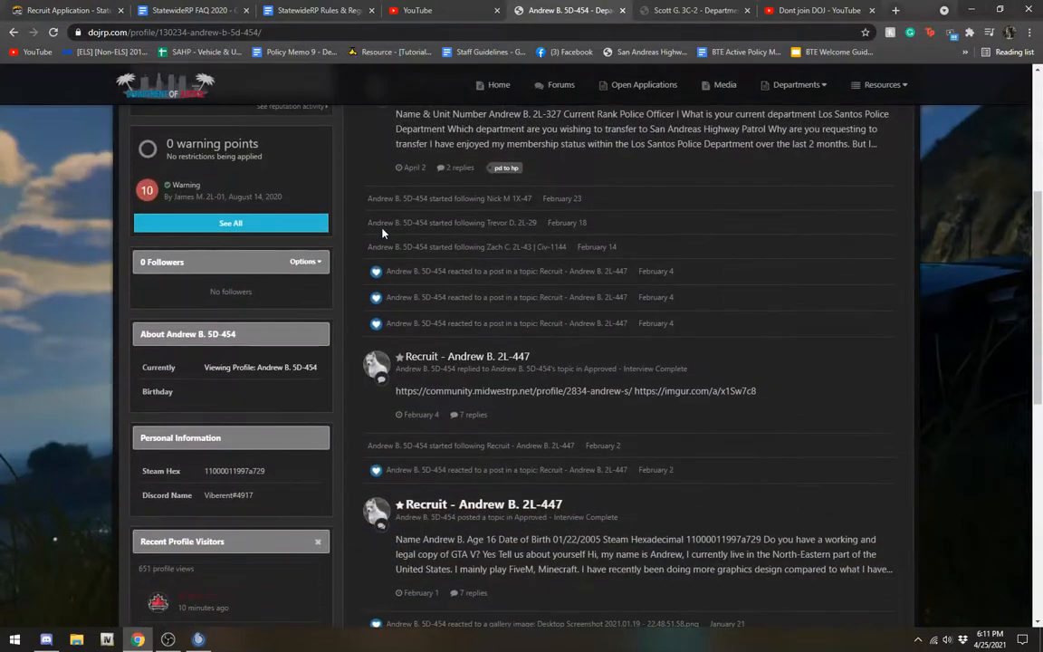
left_click(197, 639)
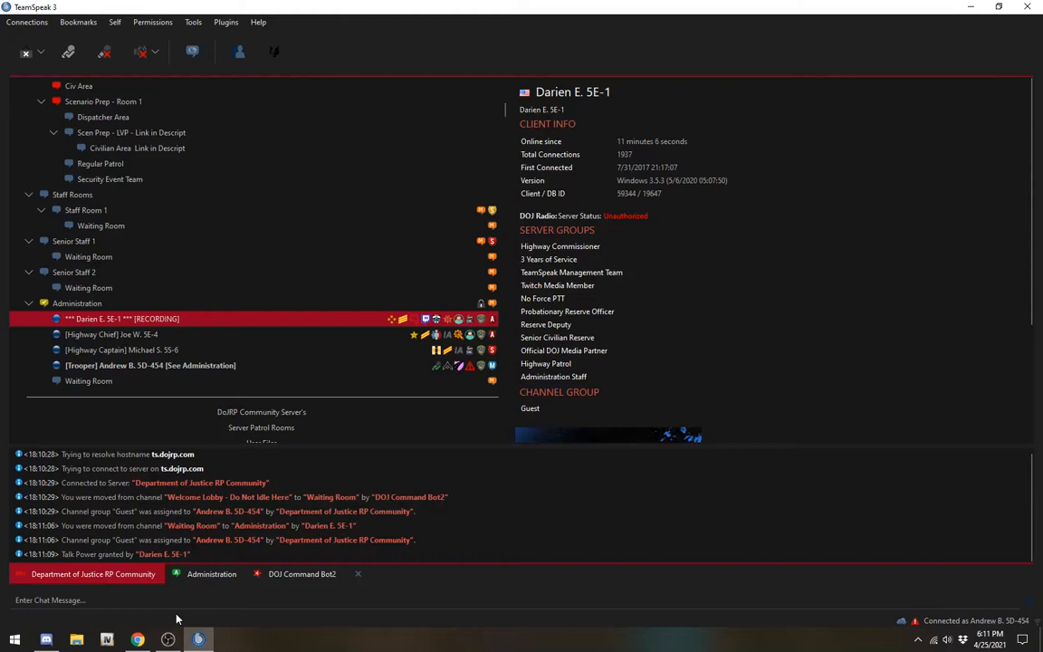
mouse_move(182, 594)
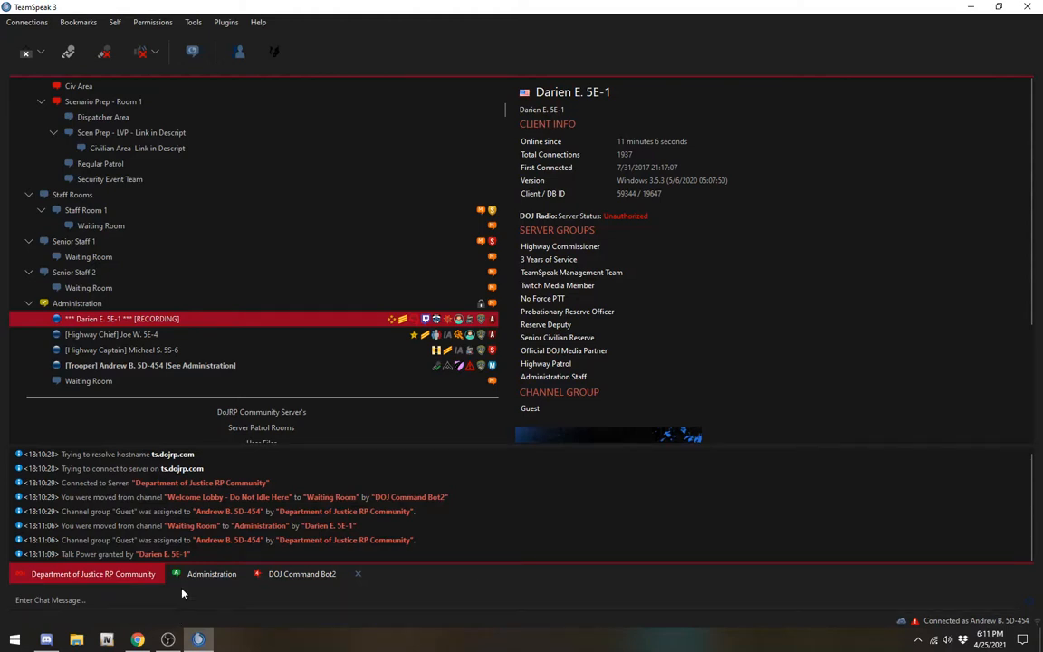
Compare the Highway Chief's and Trooper's client info, ending on the Trooper.
left_click(150, 365)
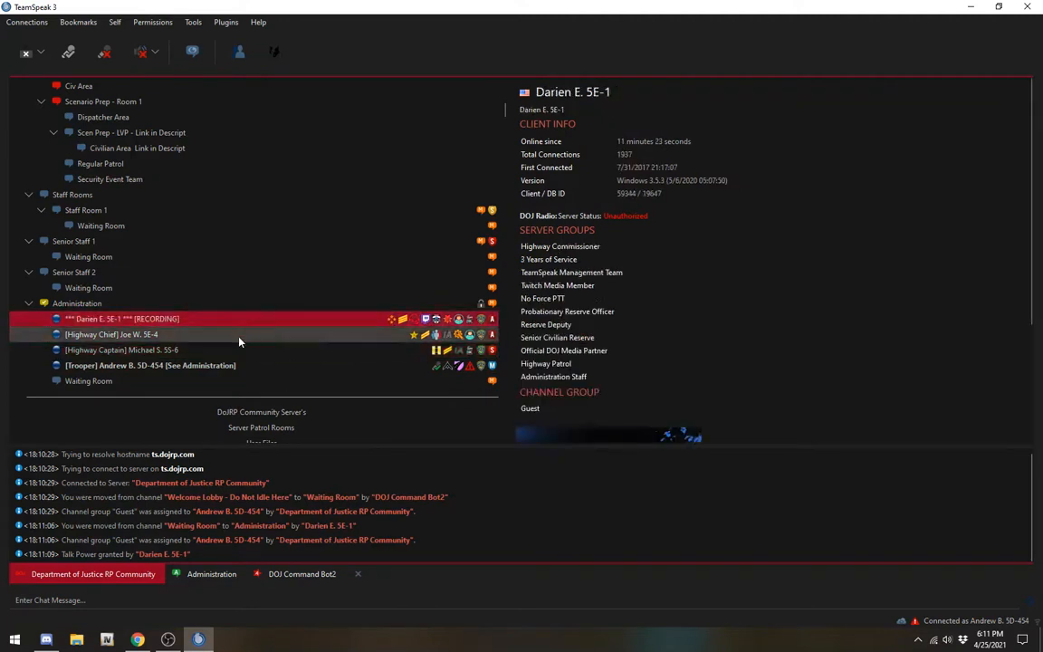
left_click(111, 334)
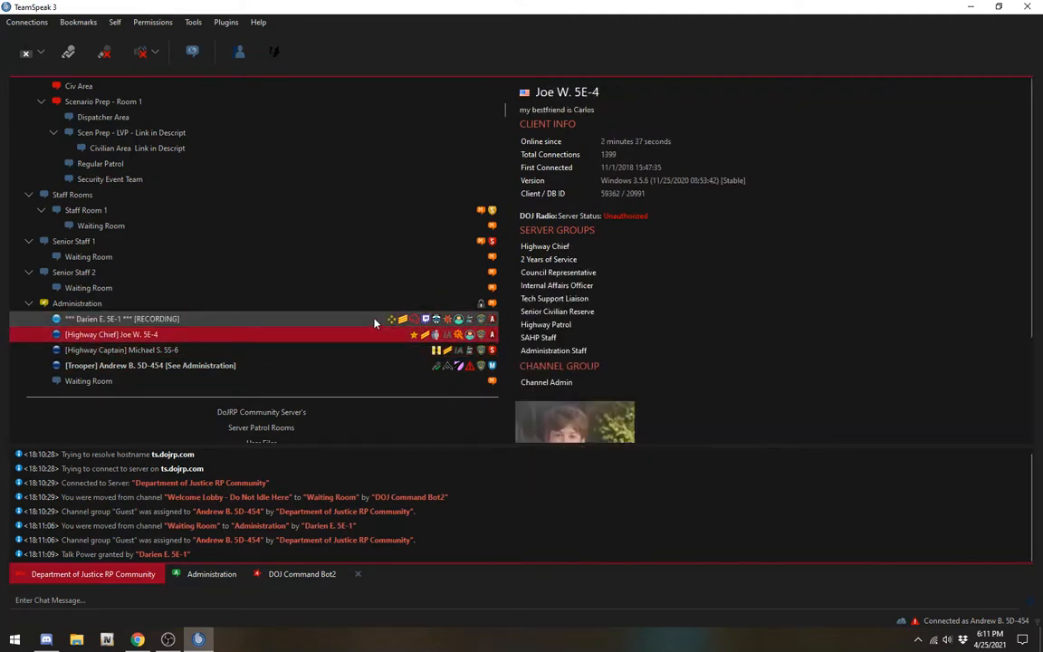
left_click(150, 365)
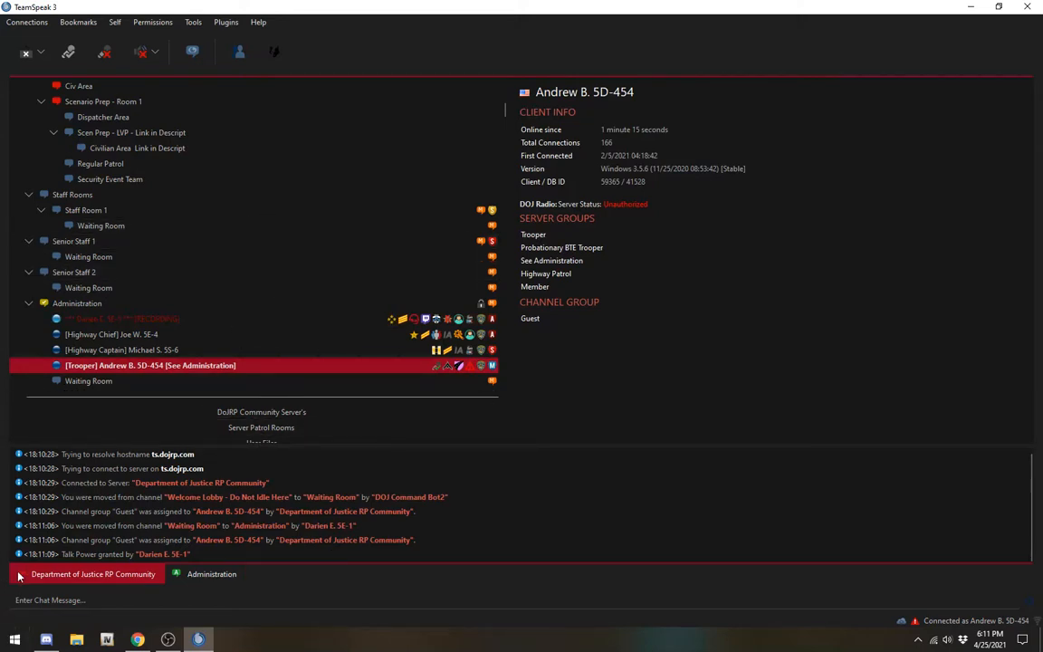
Check the recording member's and Highway Commissioner's details, ending on the Highway Captain.
left_click(120, 349)
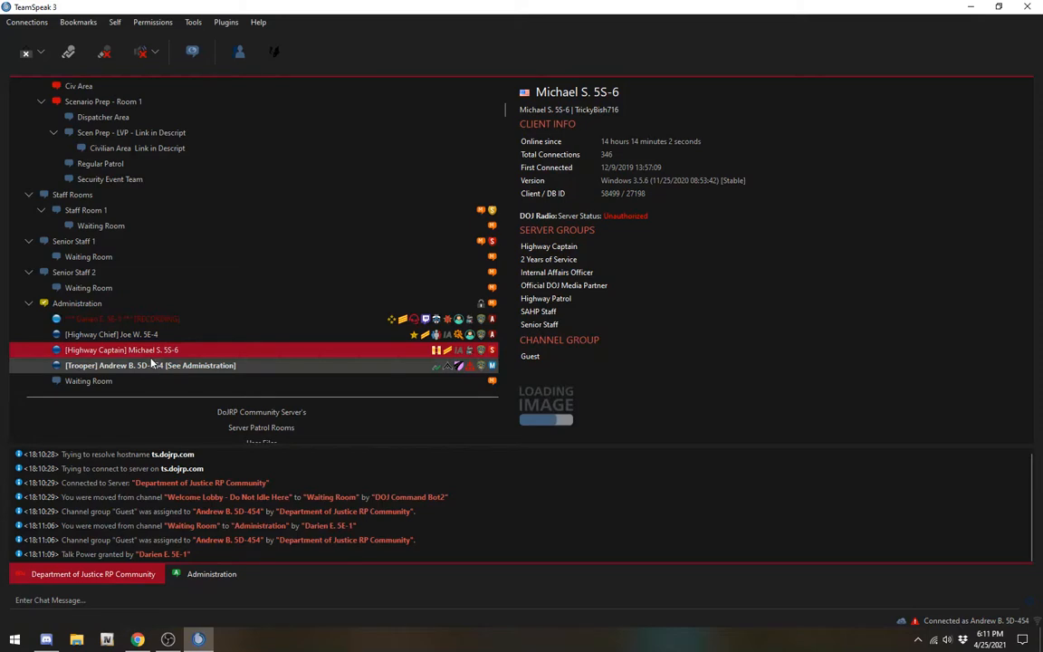
mouse_move(148, 364)
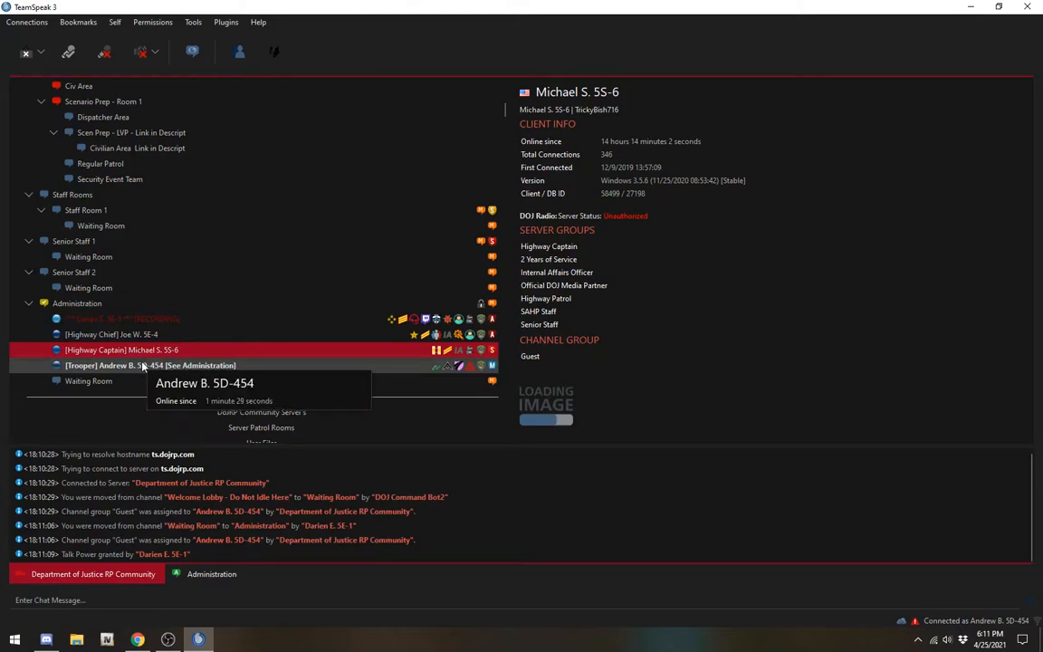
left_click(122, 319)
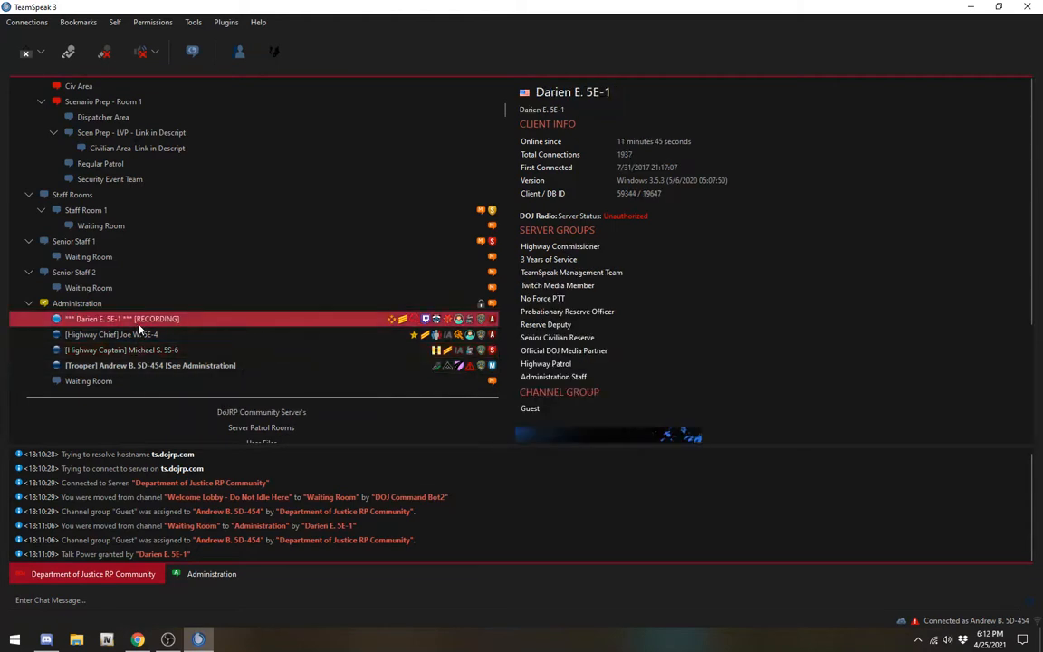
left_click(121, 350)
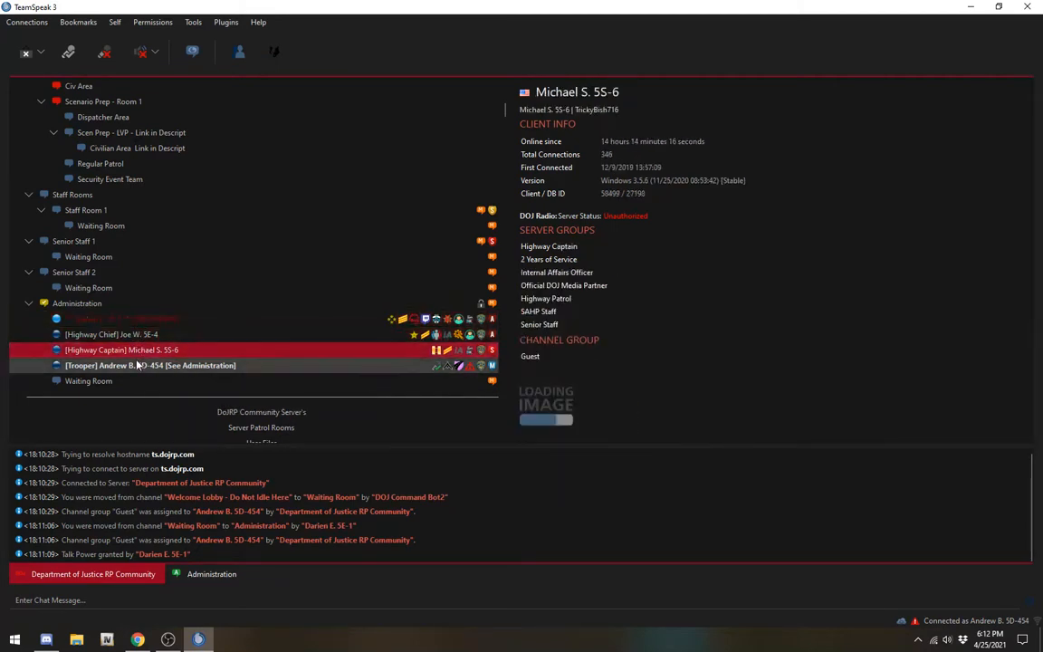